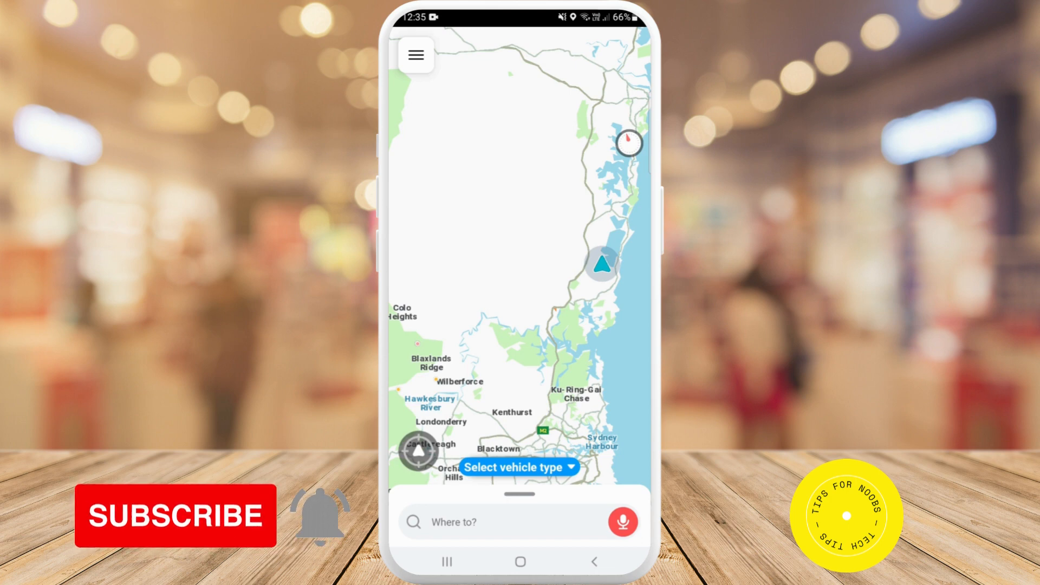
- Navigate from the map through the main menu into Settings, then into Alerts and reports
left_click(416, 55)
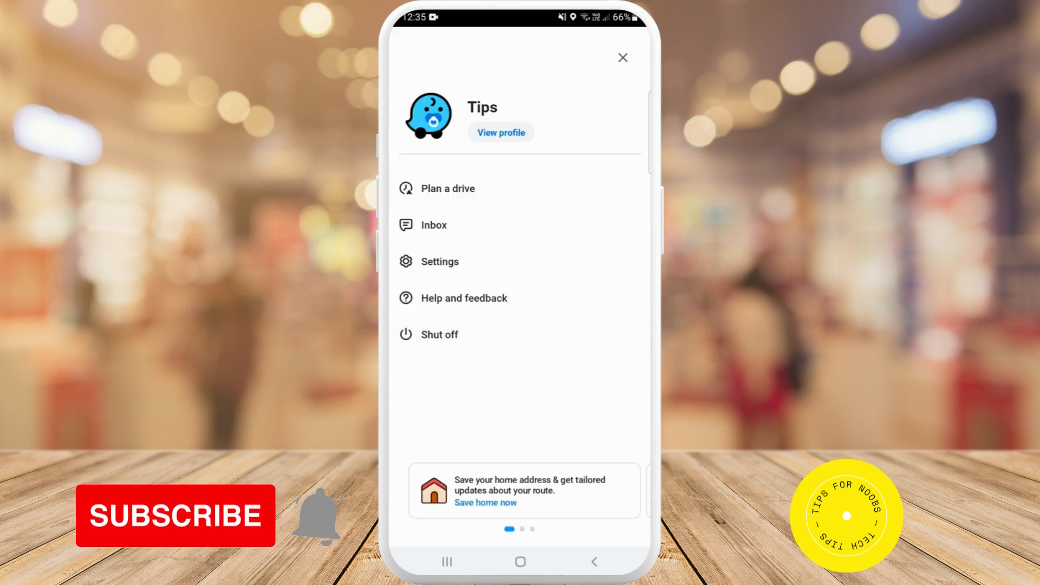
left_click(438, 261)
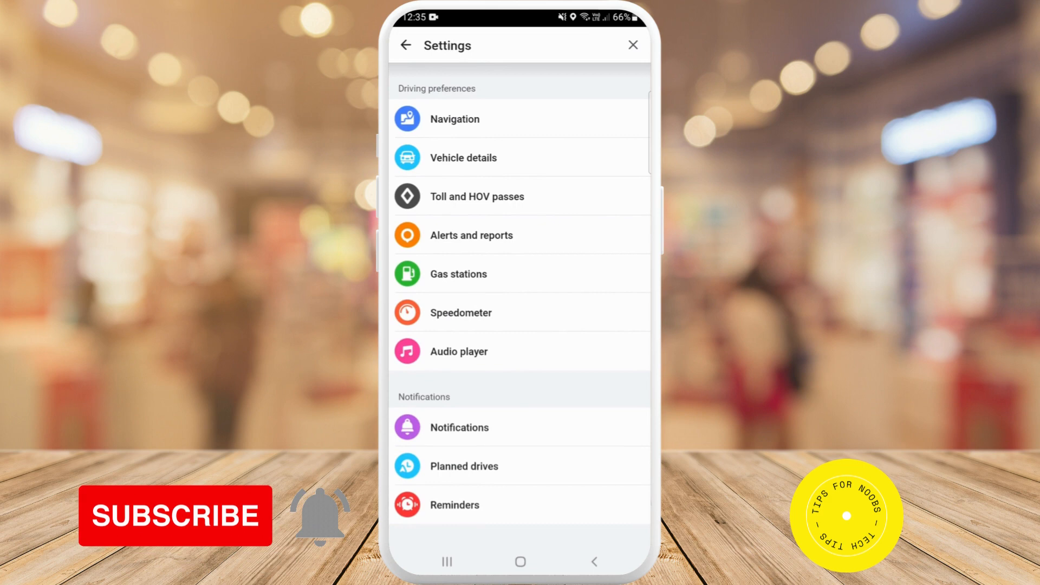
left_click(471, 235)
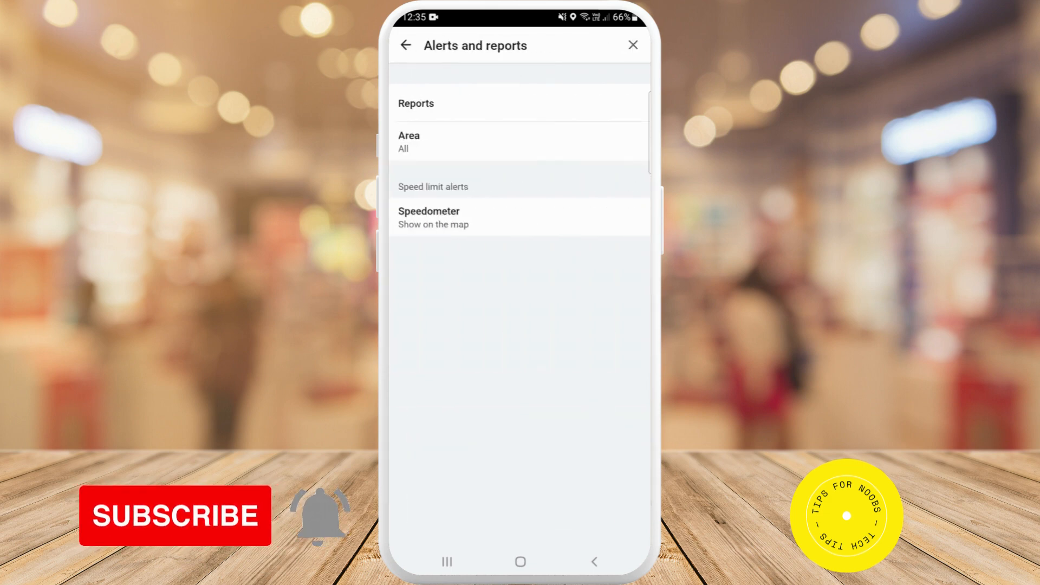
- Enter the Traffic jams settings and toggle Show on map off and back on
left_click(416, 103)
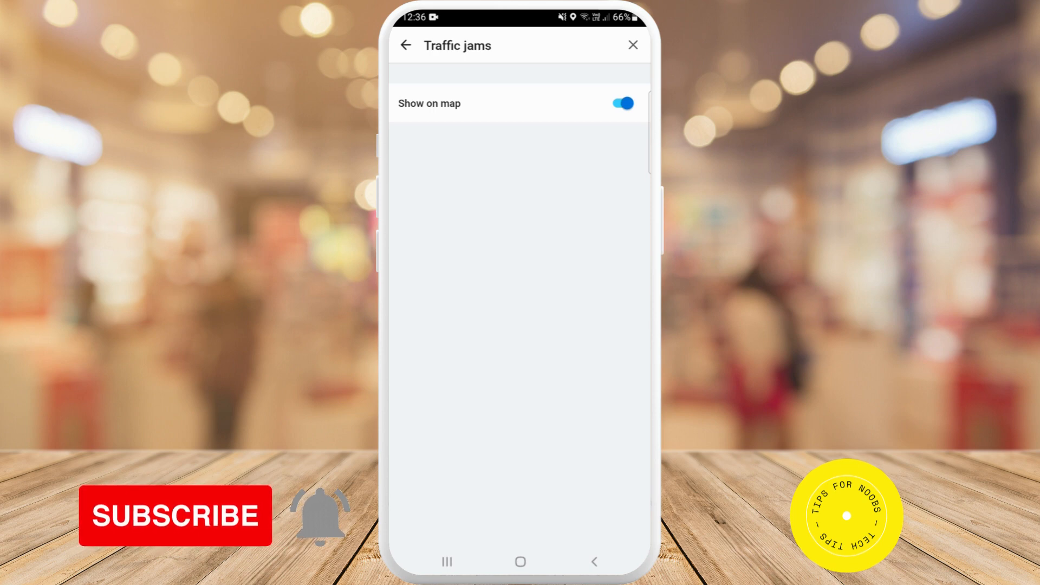
left_click(618, 103)
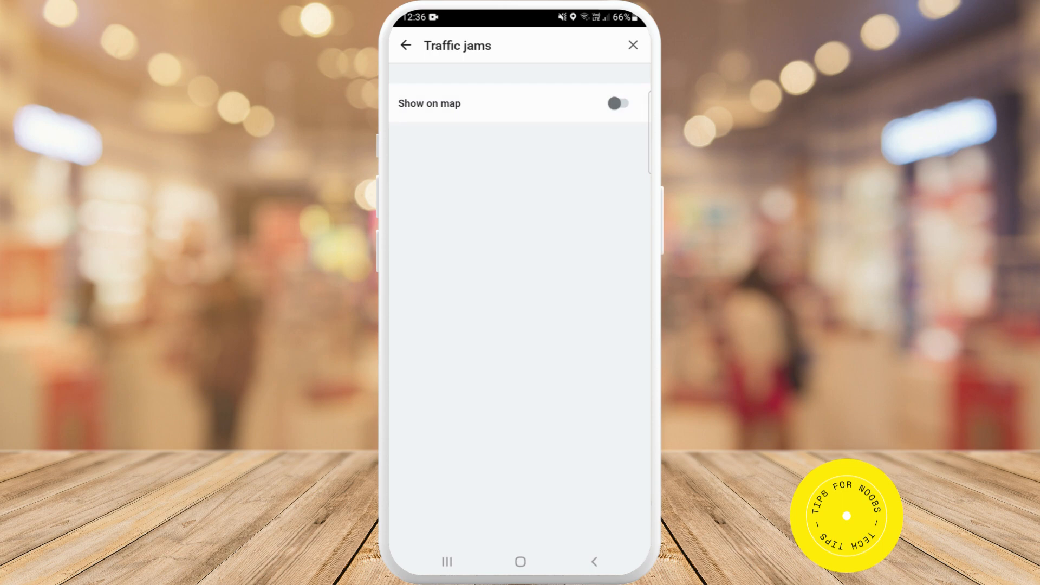
left_click(618, 103)
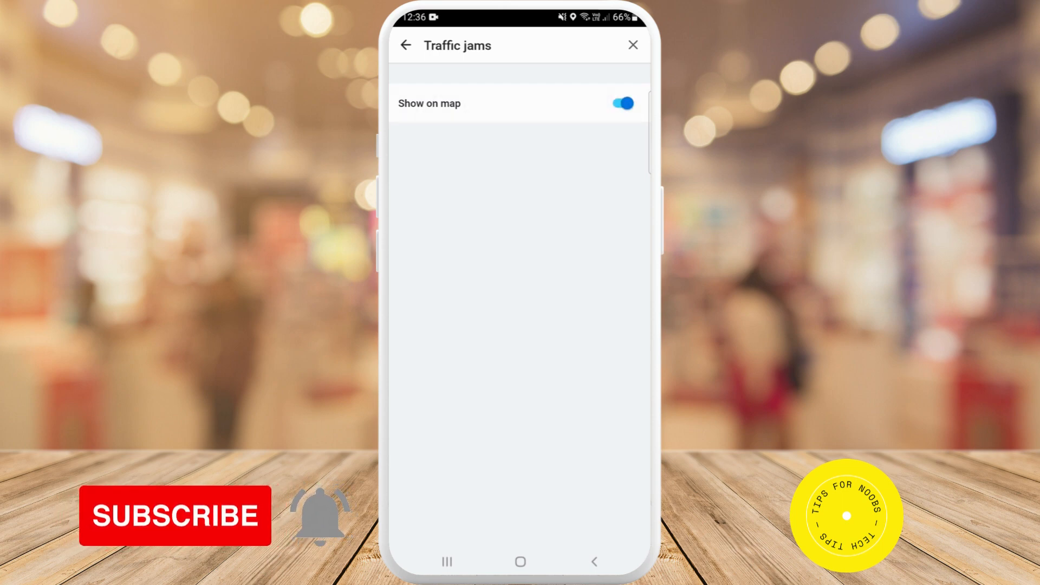